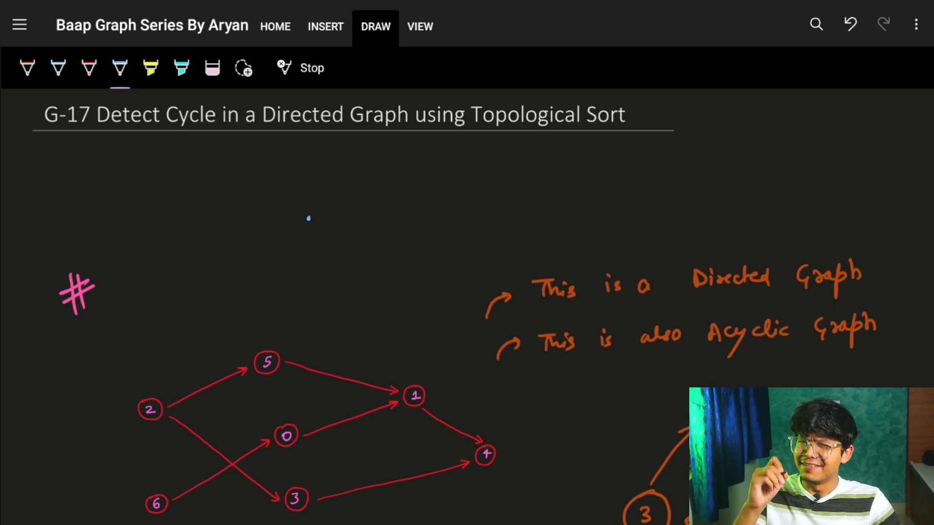
Scroll the page down past the circled 'Detect Cycle in a Directed Graph' title
{"action": "scroll", "scroll_direction": "down", "scroll_amount": 3}
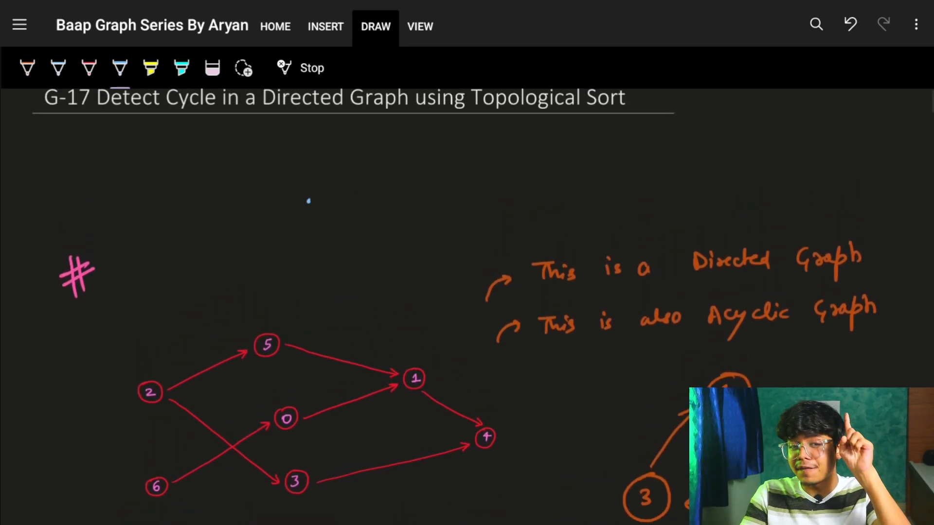
{"action": "scroll", "scroll_direction": "down", "scroll_amount": 3}
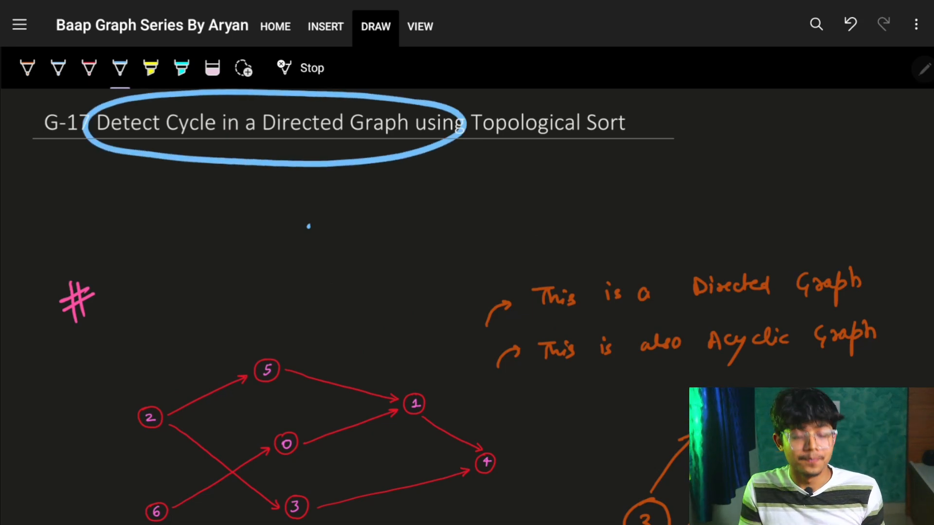
Circle the three-node cyclic example graph in blue ink
{"action": "scroll", "scroll_direction": "down", "scroll_amount": 3}
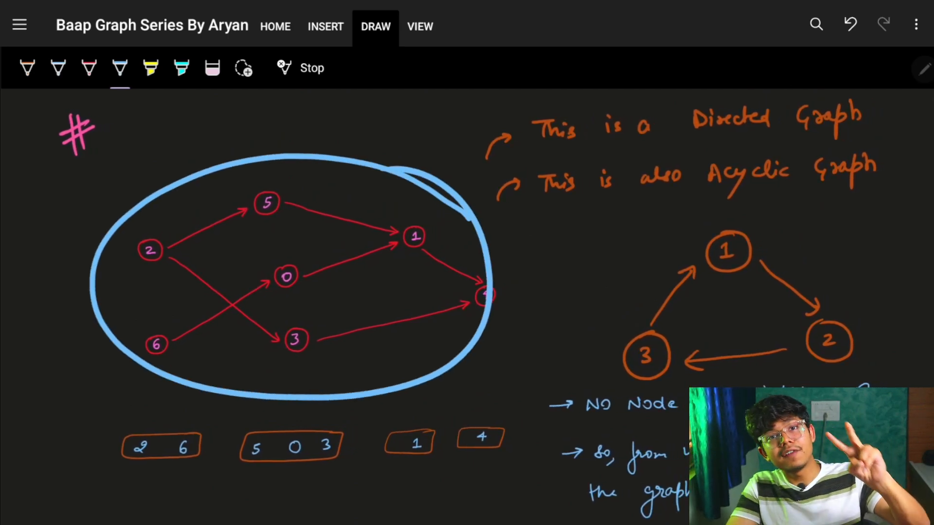
{"action": "left_click_drag", "start_coordinate": [513, 140], "coordinate": [870, 126]}
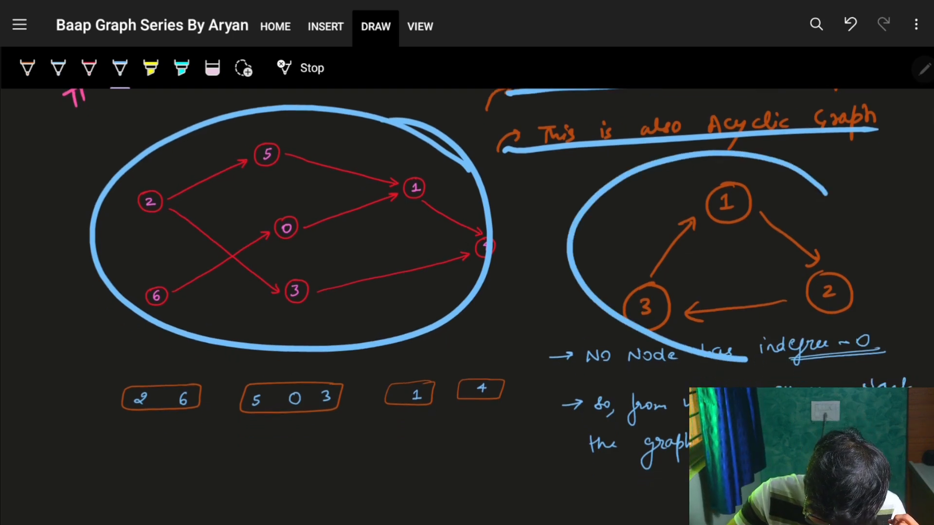
{"action": "scroll", "scroll_direction": "down", "scroll_amount": 3}
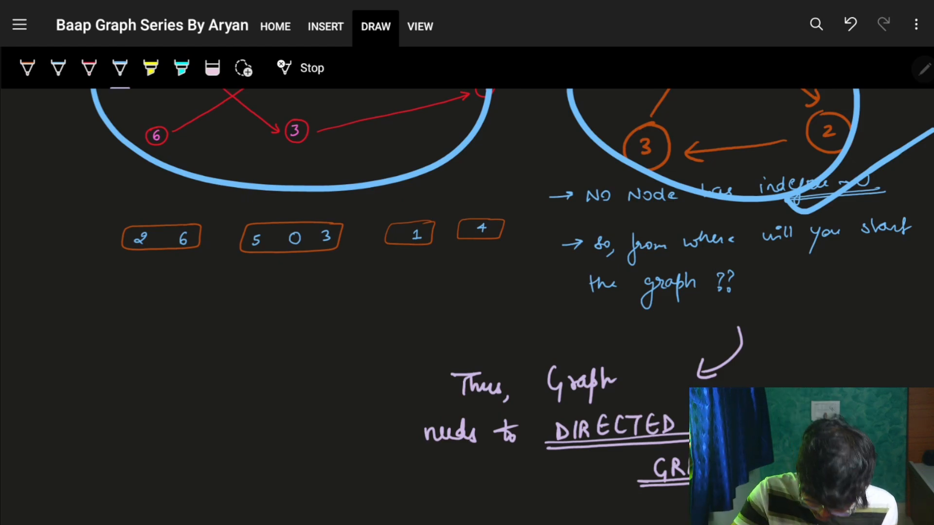
{"action": "scroll", "scroll_direction": "down", "scroll_amount": 3}
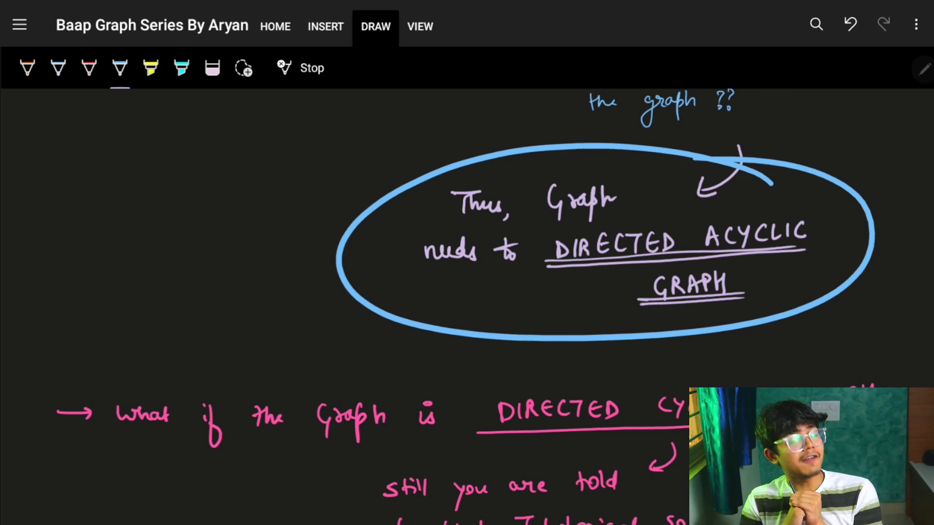
Mark the directed-acyclic-graph conclusion in blue and move down to the cyclic-graph question
{"action": "left_click_drag", "start_coordinate": [396, 241], "coordinate": [414, 225]}
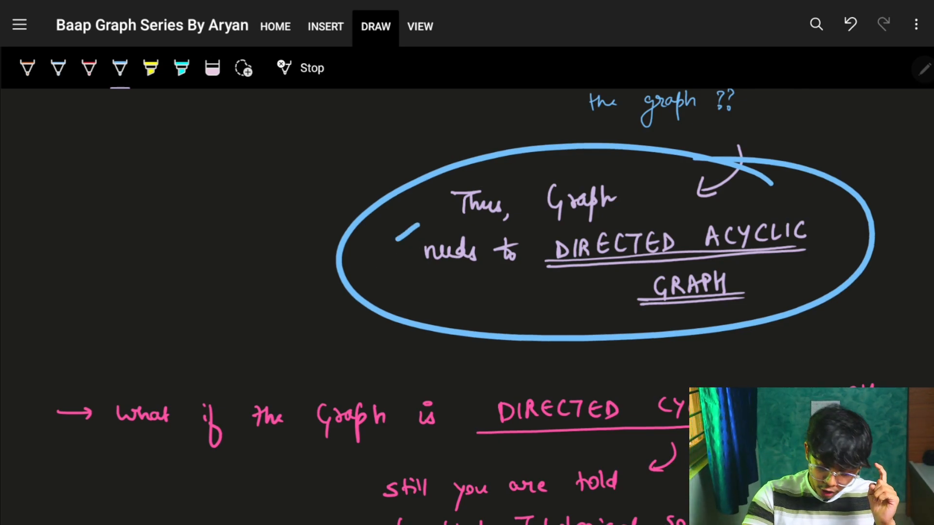
{"action": "scroll", "scroll_direction": "down", "scroll_amount": 3}
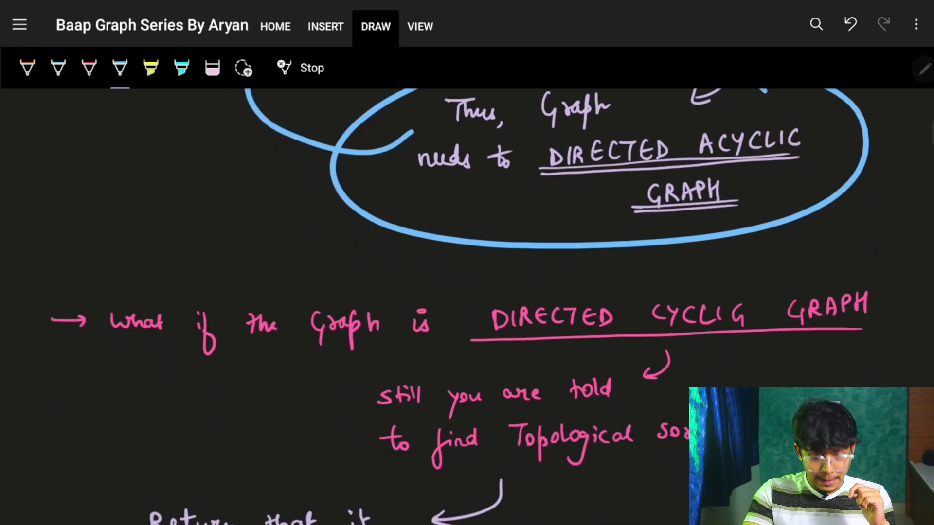
{"action": "scroll", "scroll_direction": "down", "scroll_amount": 3}
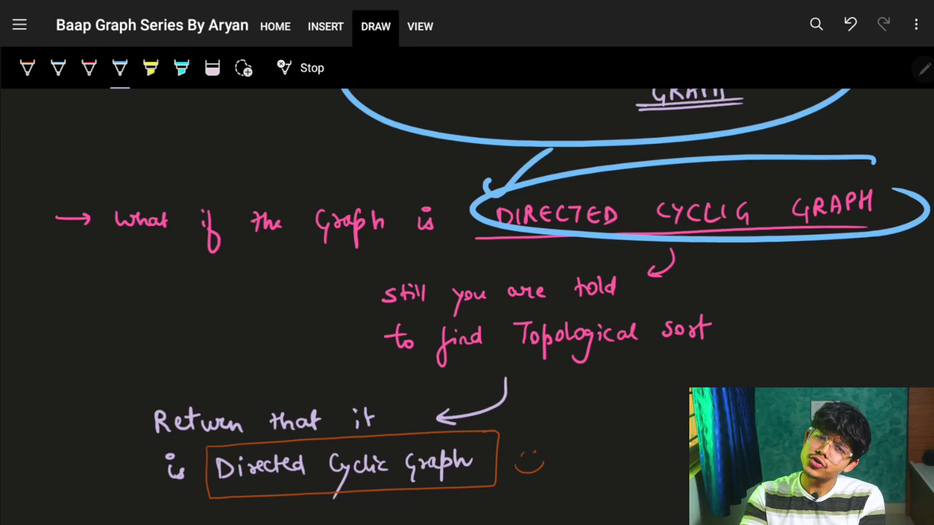
{"action": "scroll", "scroll_direction": "down", "scroll_amount": 3}
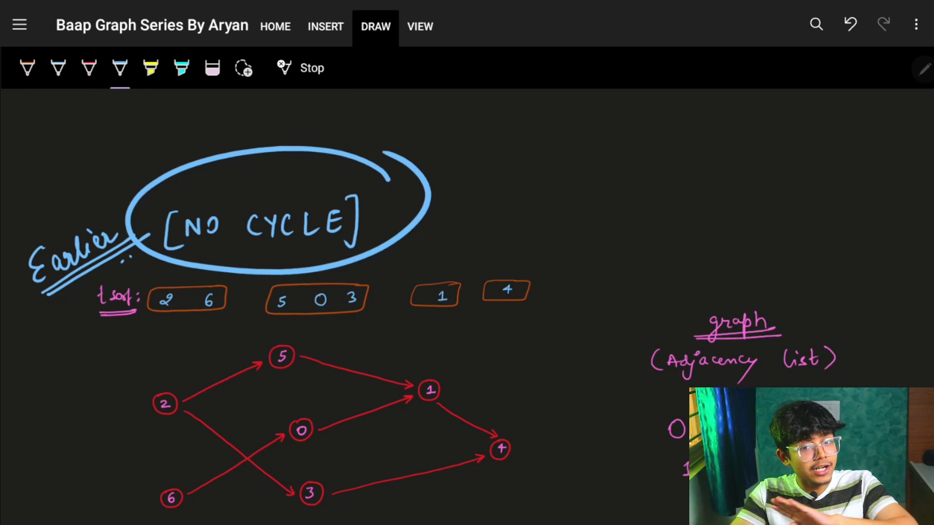
Circle node 1 and outline the cycle through nodes 1, 4 and 7 in blue
{"action": "scroll", "scroll_direction": "down", "scroll_amount": 3}
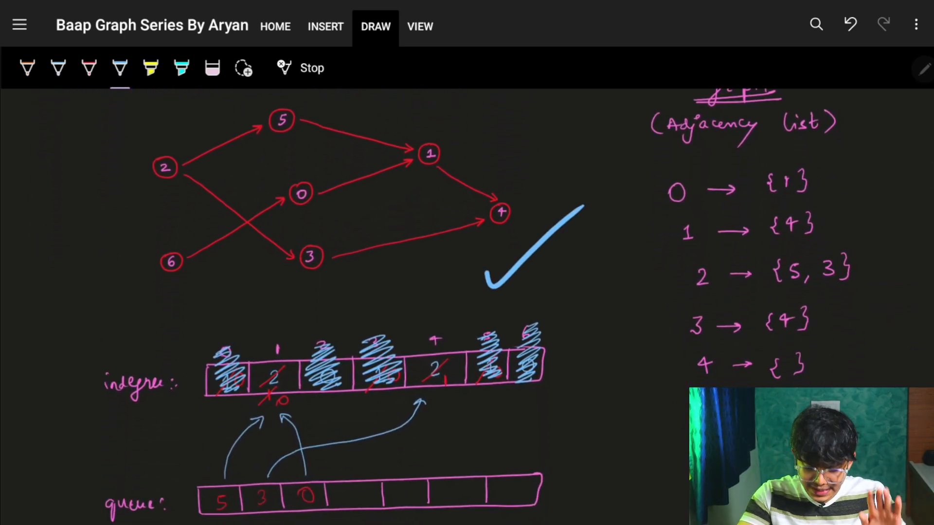
{"action": "left_click_drag", "start_coordinate": [417, 143], "coordinate": [443, 166]}
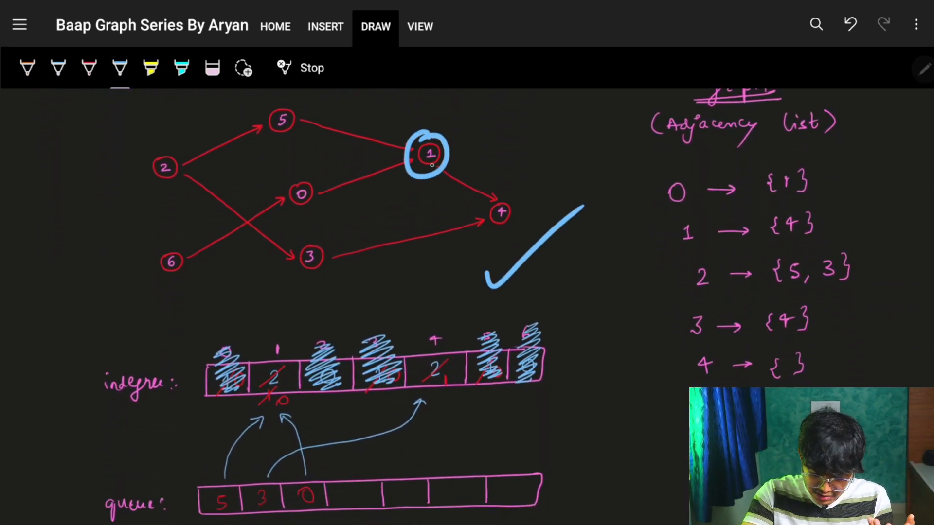
{"action": "left_click_drag", "start_coordinate": [488, 211], "coordinate": [525, 211]}
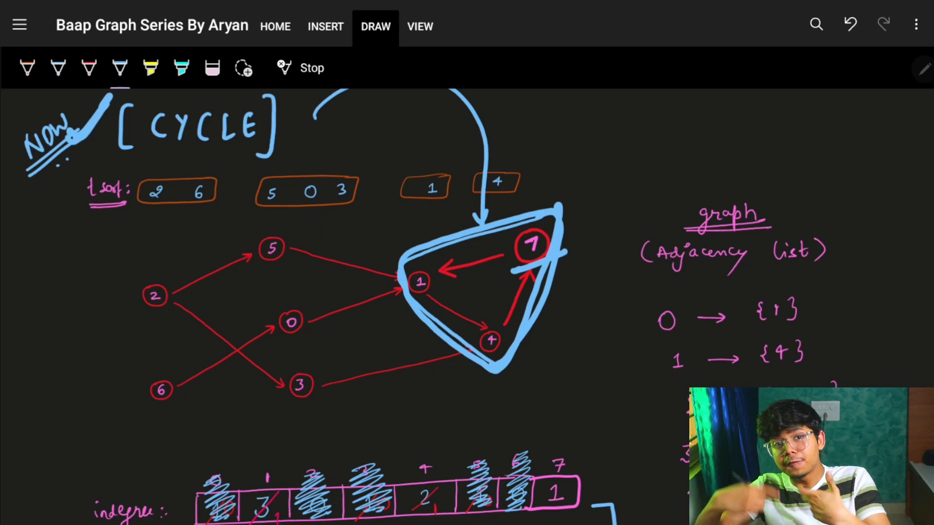
Strike through the indegree of node 1 in blue beside the queue of 5, 3, 0
{"action": "scroll", "scroll_direction": "down", "scroll_amount": 3}
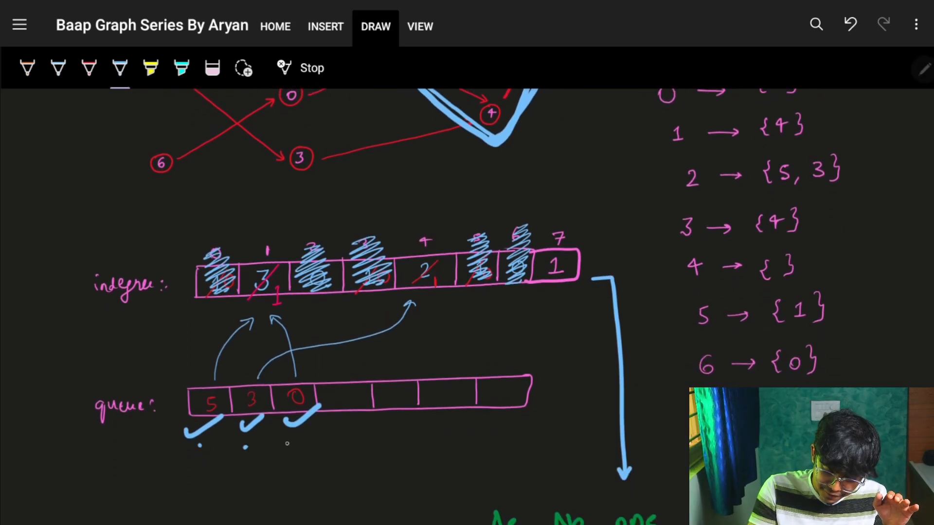
{"action": "scroll", "scroll_direction": "down", "scroll_amount": 3}
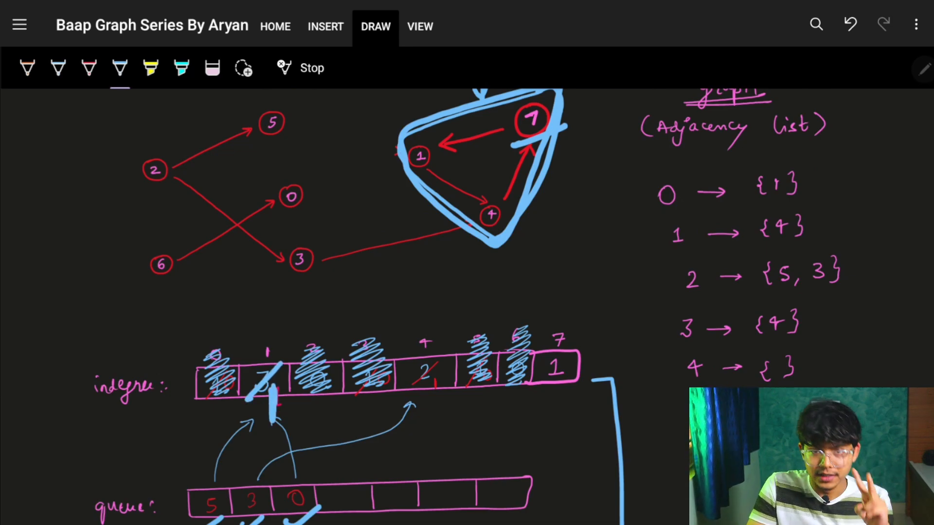
{"action": "left_click_drag", "start_coordinate": [309, 128], "coordinate": [367, 190]}
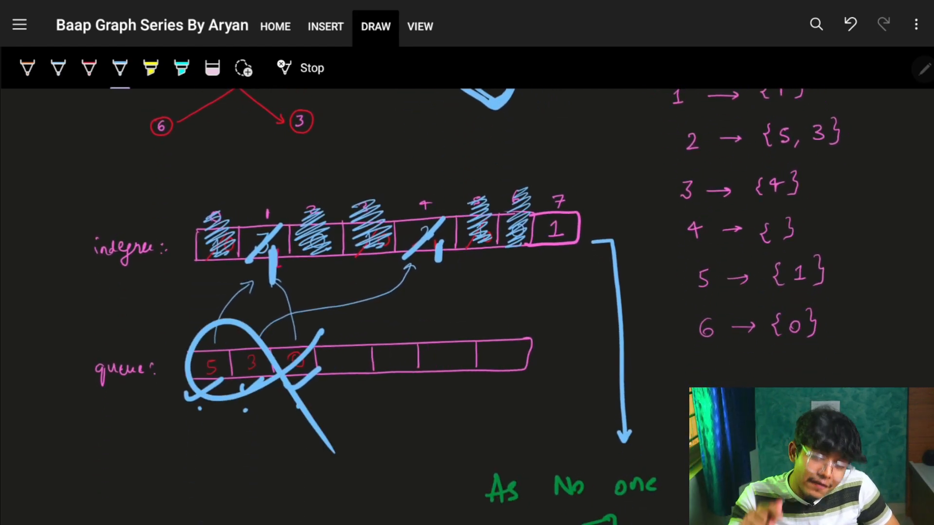
Ring the indegree entries for nodes 1, 4 and 7 and draw blue arrows beneath the queue
{"action": "left_click_drag", "start_coordinate": [482, 179], "coordinate": [580, 176]}
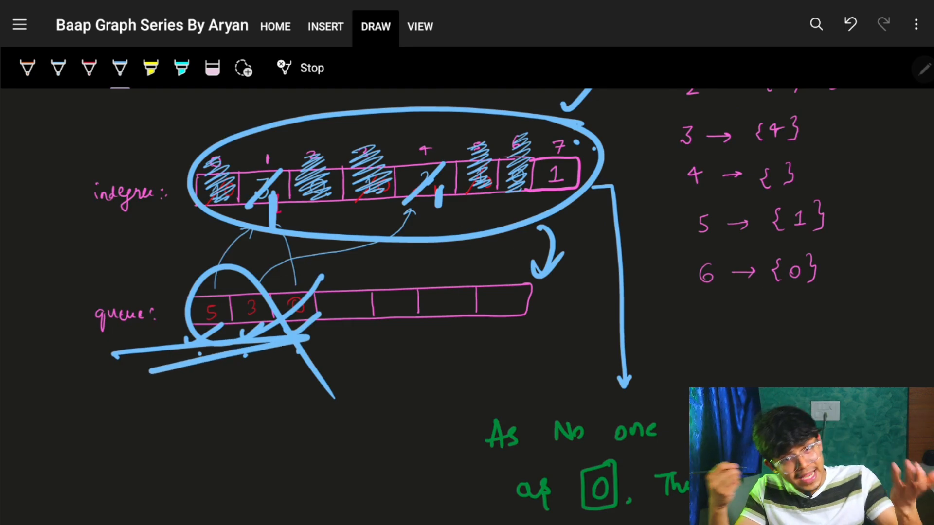
{"action": "left_click_drag", "start_coordinate": [137, 376], "coordinate": [160, 429]}
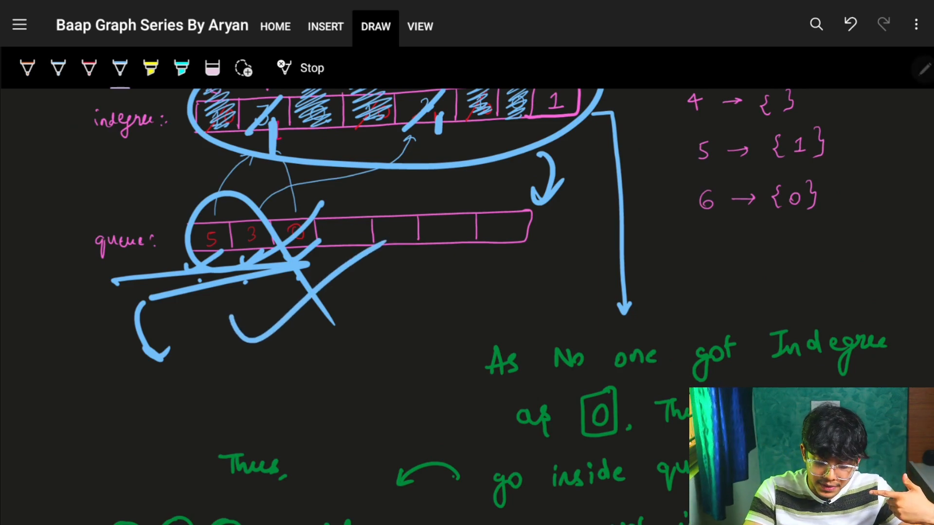
{"action": "scroll", "scroll_direction": "down", "scroll_amount": 3}
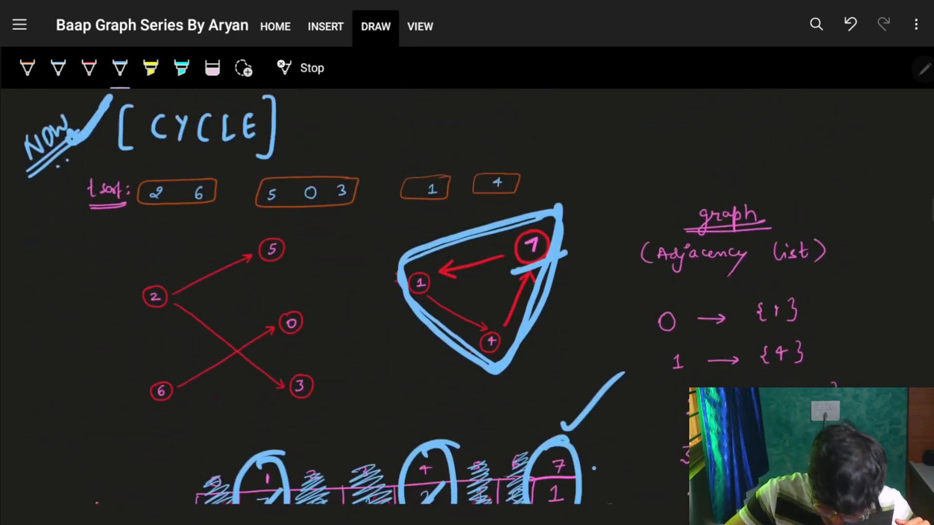
Scroll down to the green note that no node reaches indegree 0
{"action": "scroll", "scroll_direction": "down", "scroll_amount": 3}
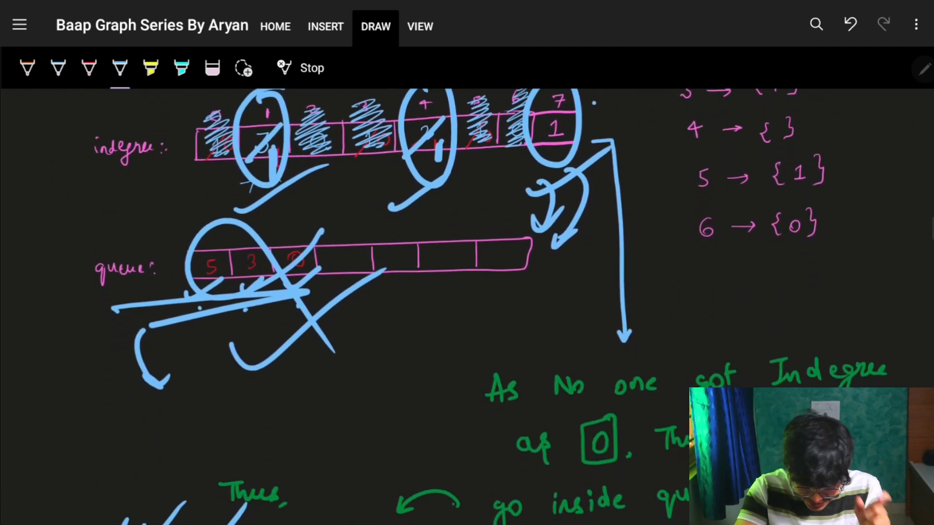
{"action": "scroll", "scroll_direction": "down", "scroll_amount": 3}
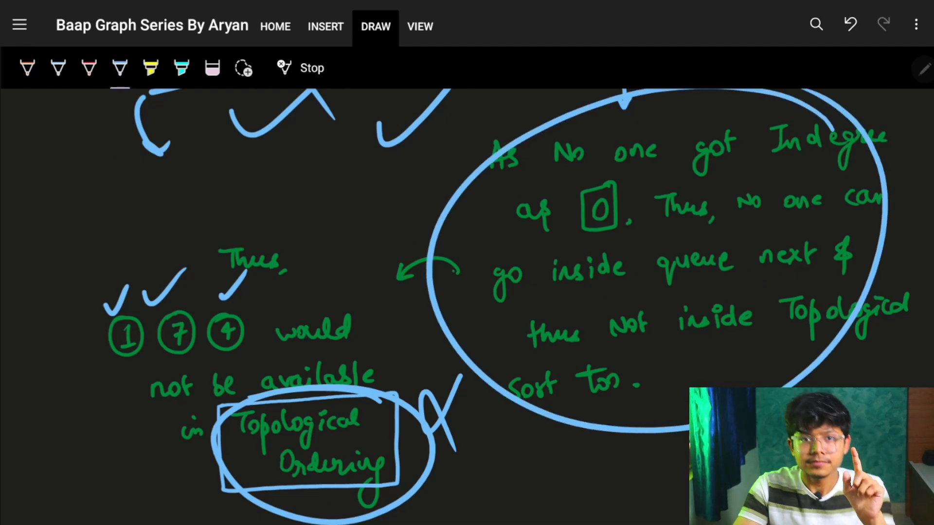
Draw a blue box of zeros with a curving arrow below the Topological Ordering note
{"action": "scroll", "scroll_direction": "down", "scroll_amount": 3}
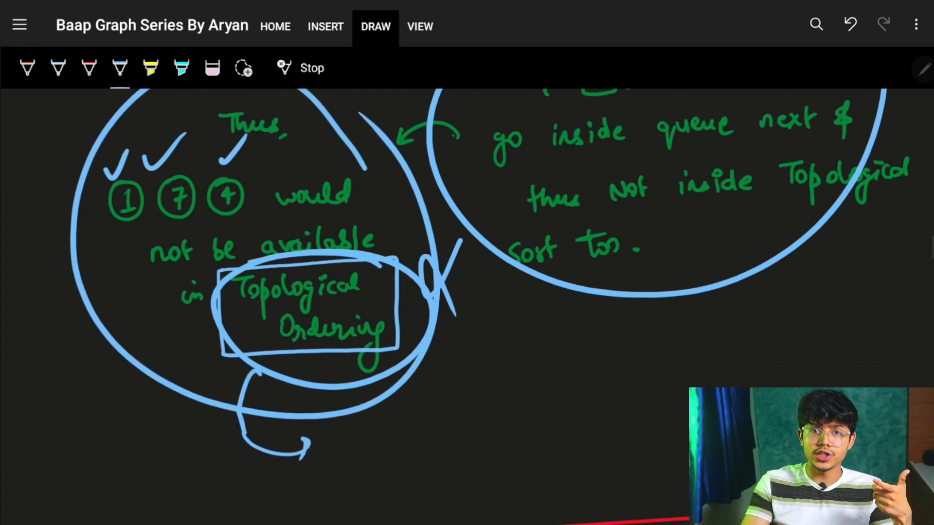
{"action": "scroll", "scroll_direction": "down", "scroll_amount": 3}
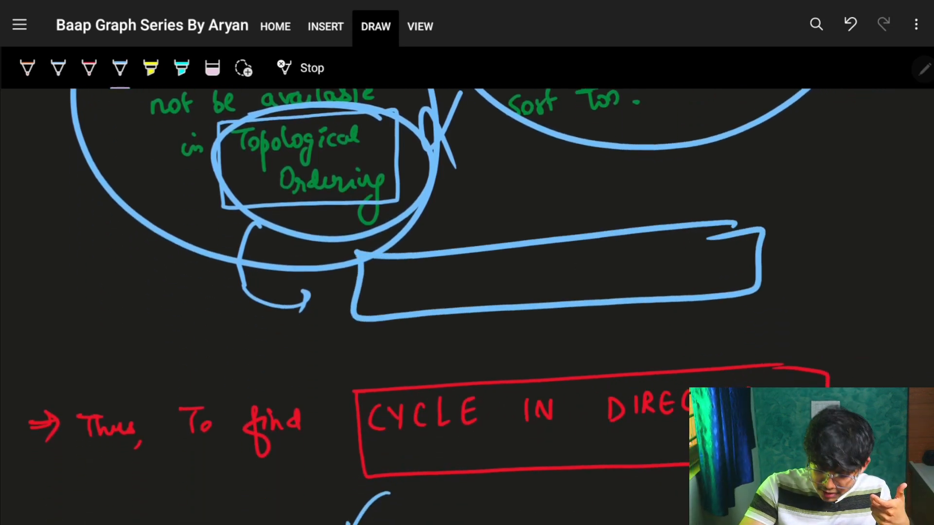
{"action": "left_click_drag", "start_coordinate": [667, 261], "coordinate": [744, 187]}
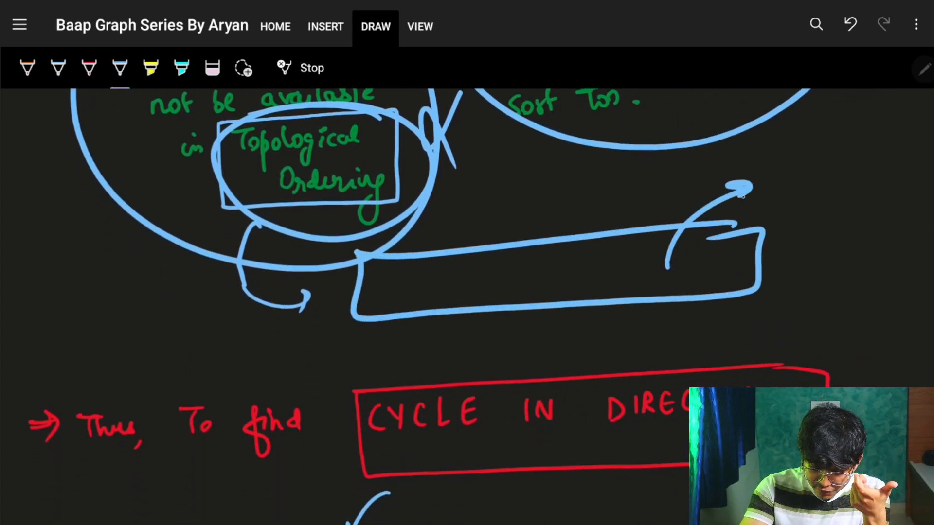
{"action": "left_click_drag", "start_coordinate": [393, 280], "coordinate": [654, 280]}
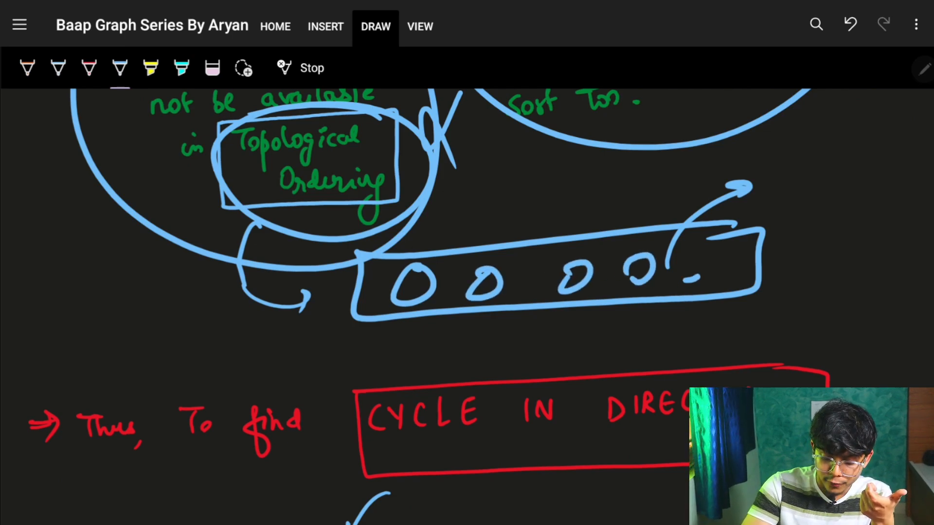
{"action": "left_click_drag", "start_coordinate": [684, 280], "coordinate": [732, 262]}
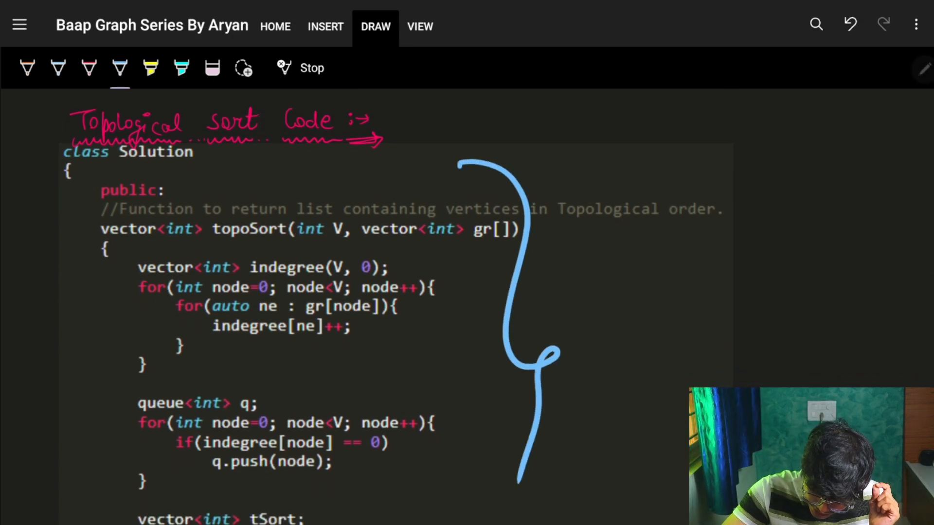
Scroll to the Detect cycle in a directed graph problem and its practice link
{"action": "scroll", "scroll_direction": "down", "scroll_amount": 3}
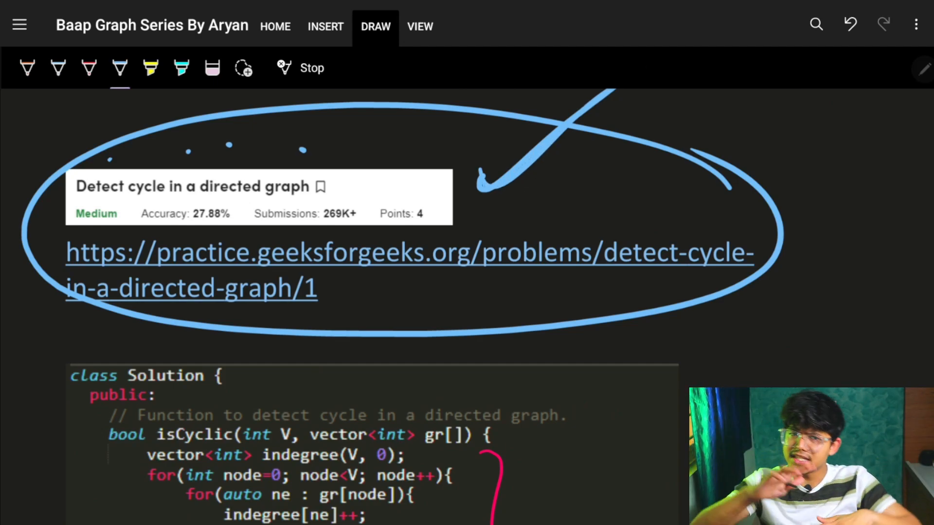
Bracket the isCyclic code body in blue down to its return condition
{"action": "scroll", "scroll_direction": "down", "scroll_amount": 3}
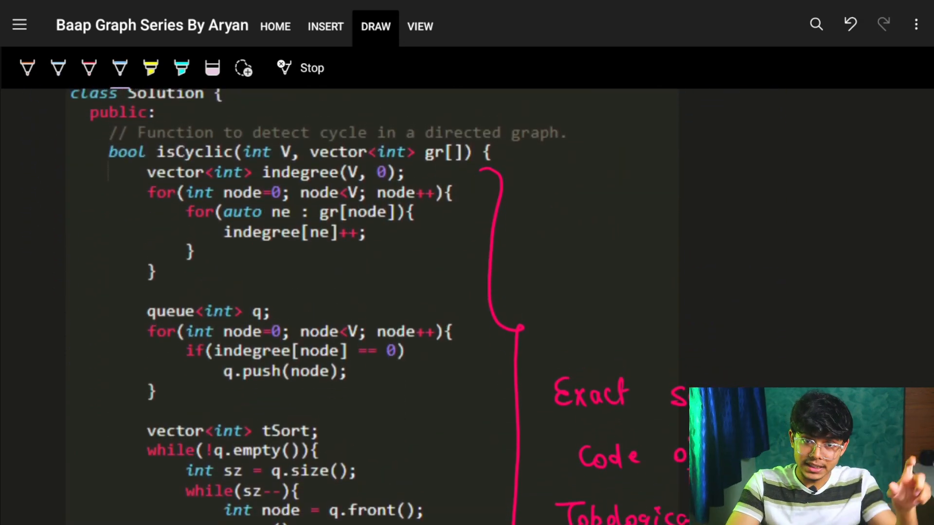
{"action": "left_click_drag", "start_coordinate": [506, 143], "coordinate": [78, 429]}
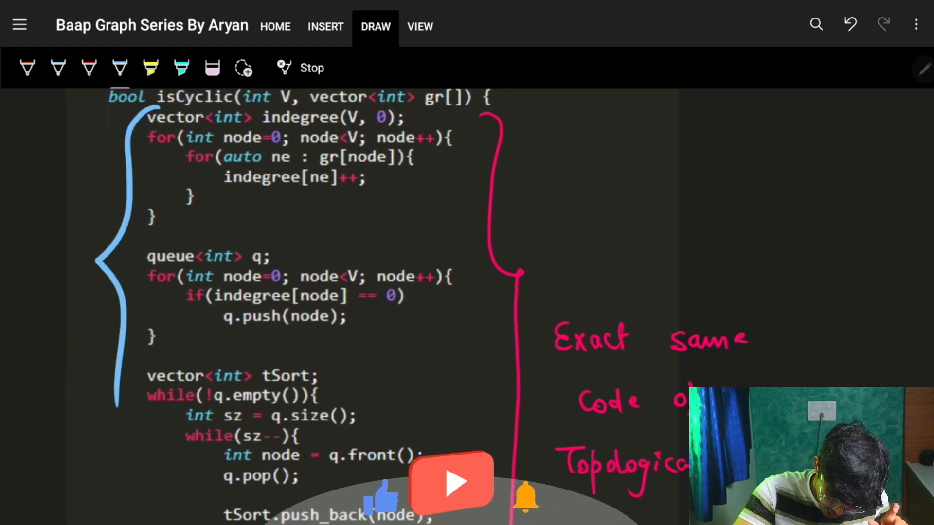
{"action": "scroll", "scroll_direction": "down", "scroll_amount": 3}
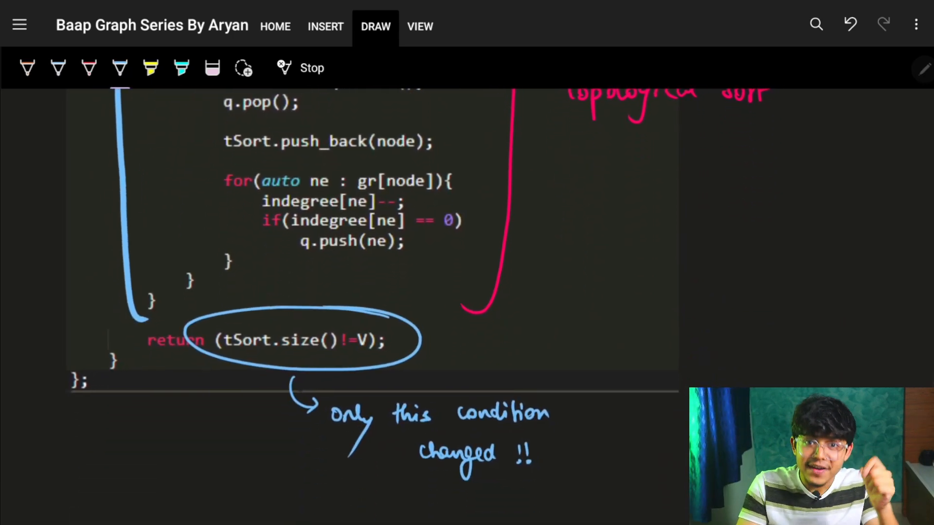
Circle the bool return type of isCyclic and scroll to the condition note
{"action": "left_click_drag", "start_coordinate": [244, 322], "coordinate": [315, 275]}
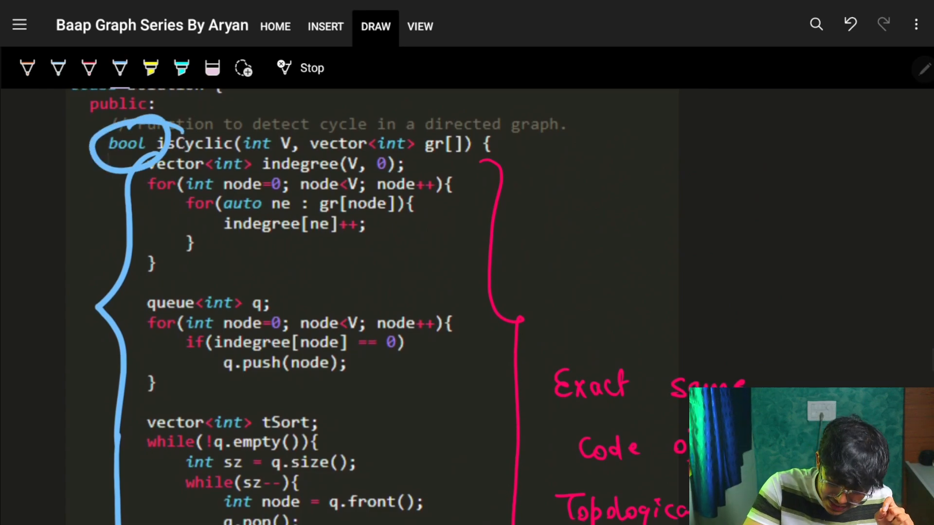
{"action": "scroll", "scroll_direction": "down", "scroll_amount": 3}
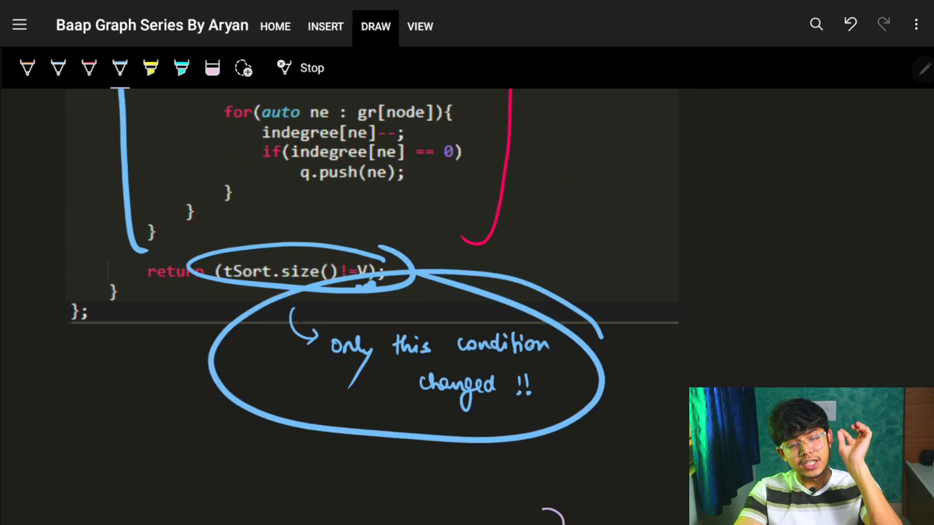
{"action": "scroll", "scroll_direction": "down", "scroll_amount": 3}
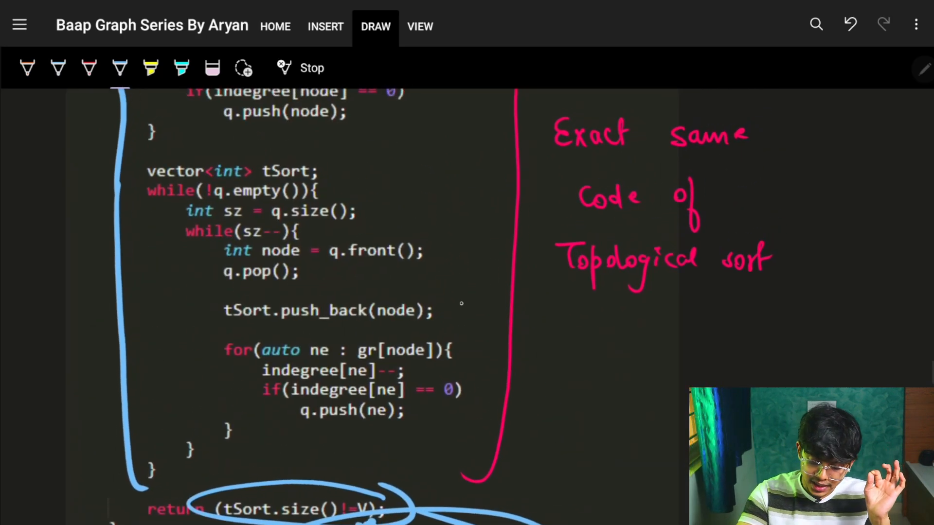